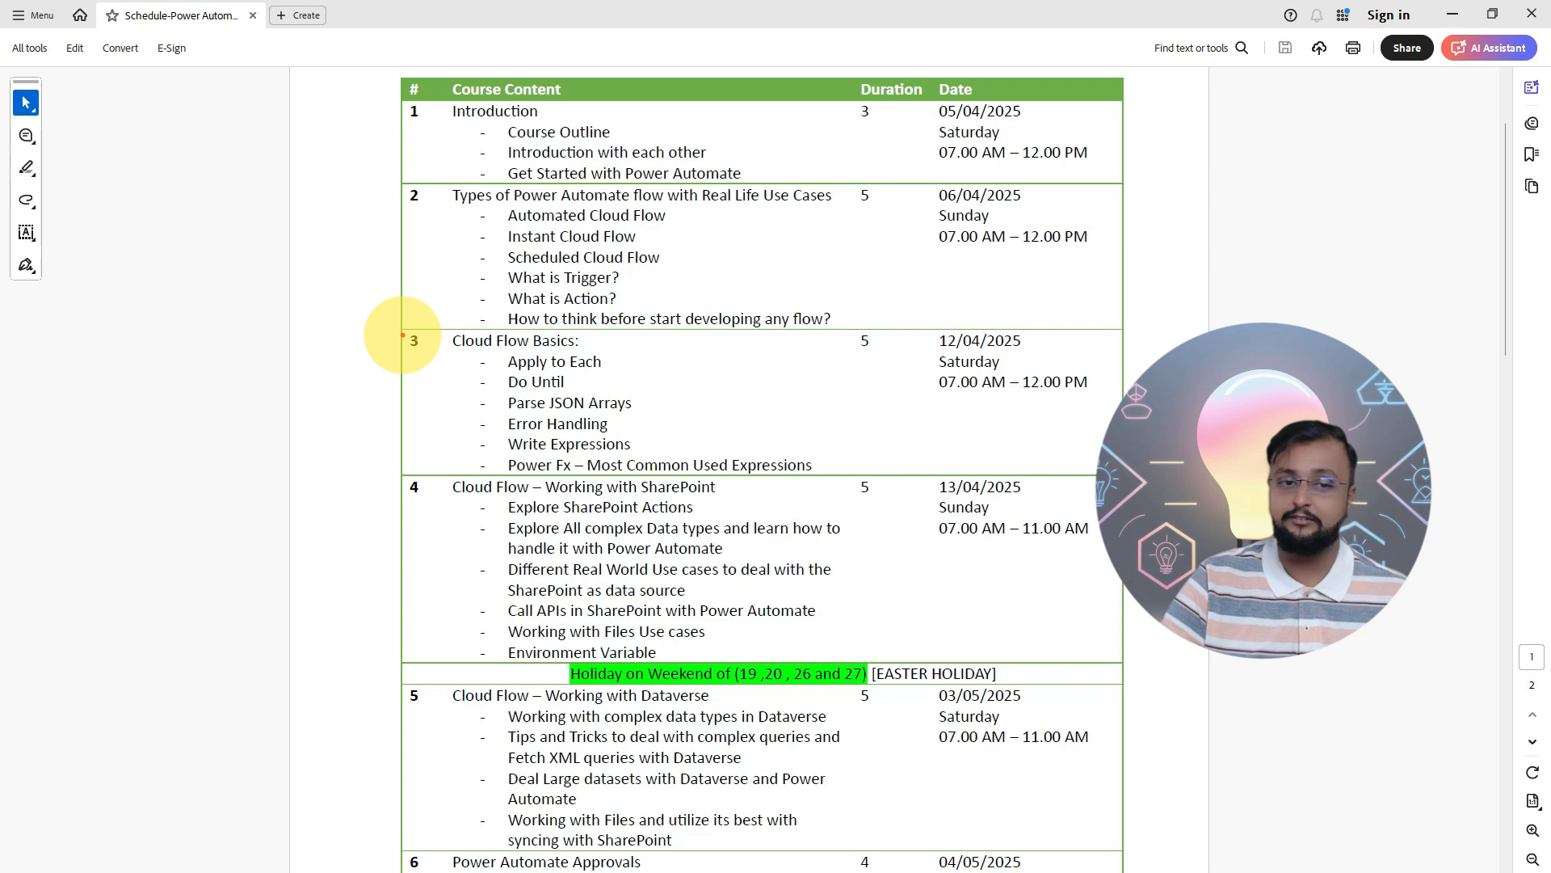
# - Draw a red box around sessions 3 and 4, Cloud Flow Basics and SharePoint
pyautogui.moveTo(401, 322); pyautogui.dragTo(1118, 662)
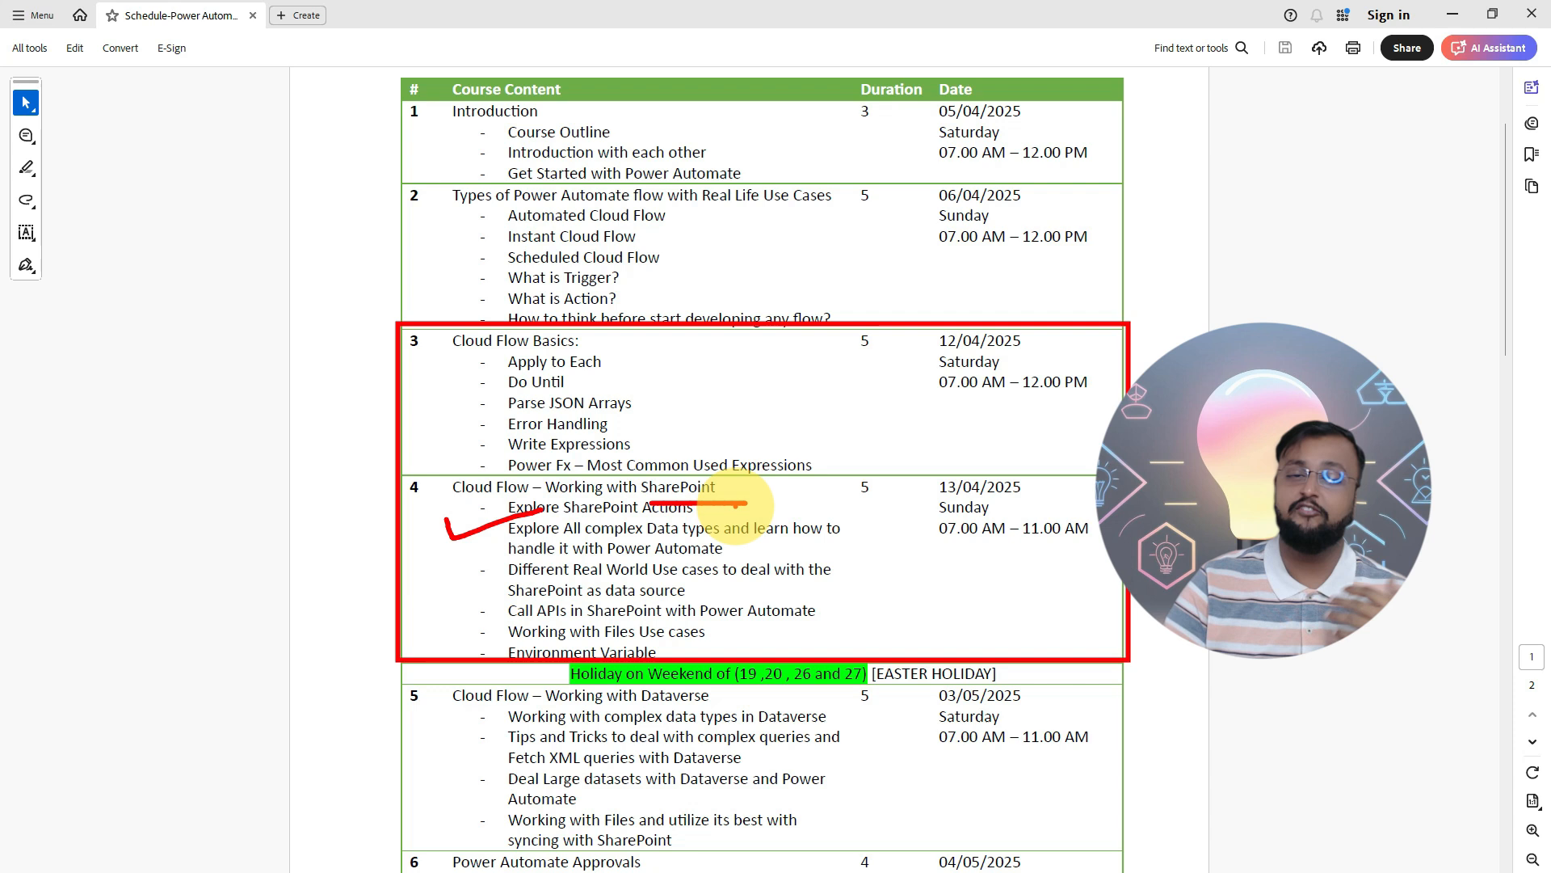
pyautogui.moveTo(381, 571)
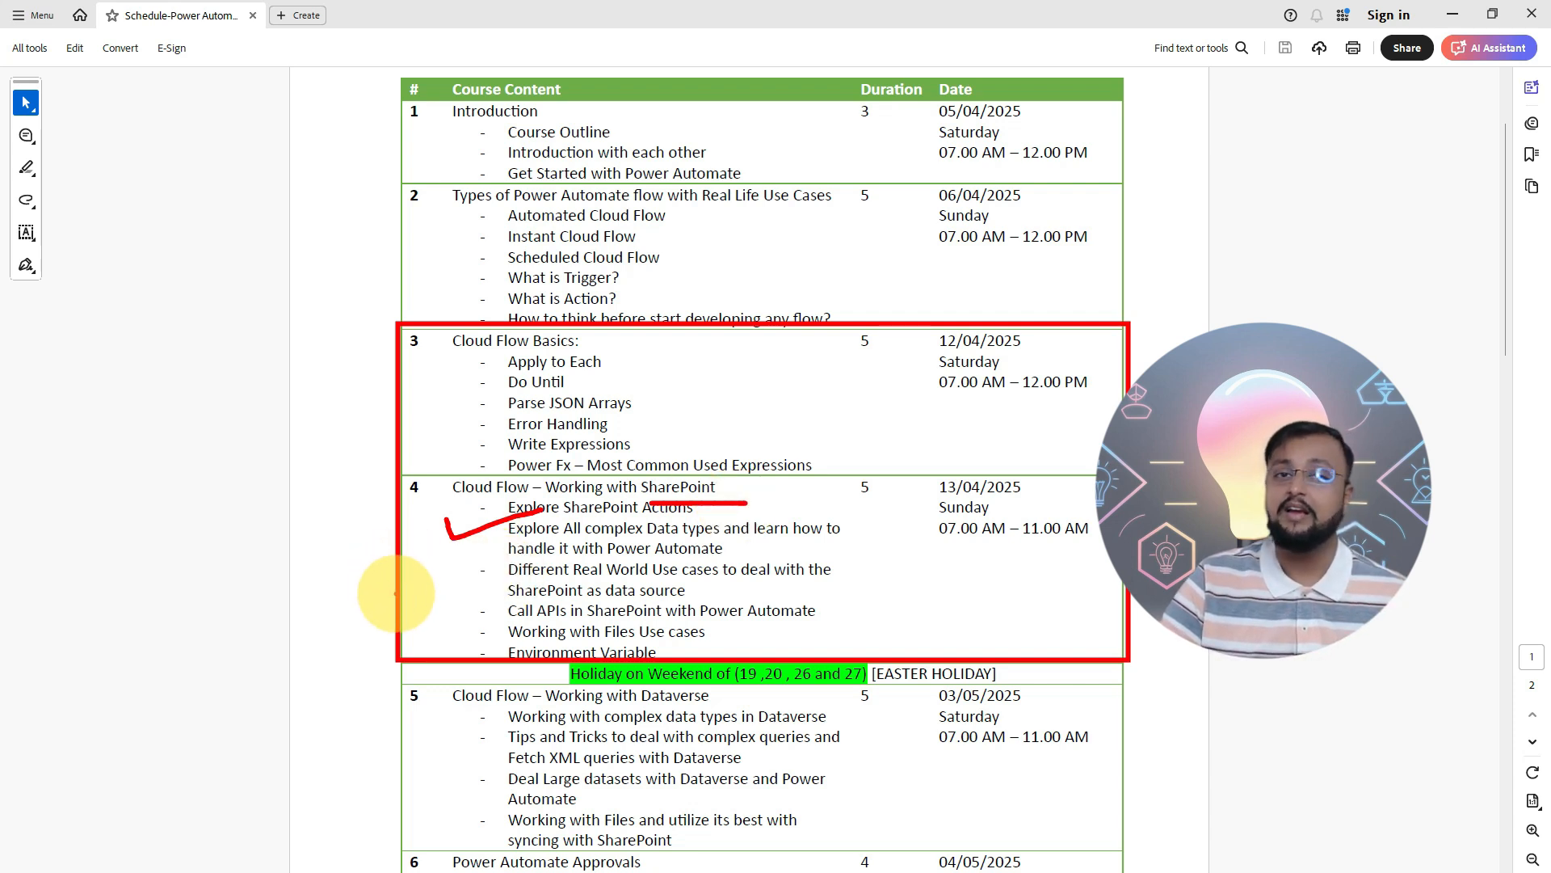
# - Scroll down to show the Dataverse, Approvals and Gateway sessions
pyautogui.scroll(-3)
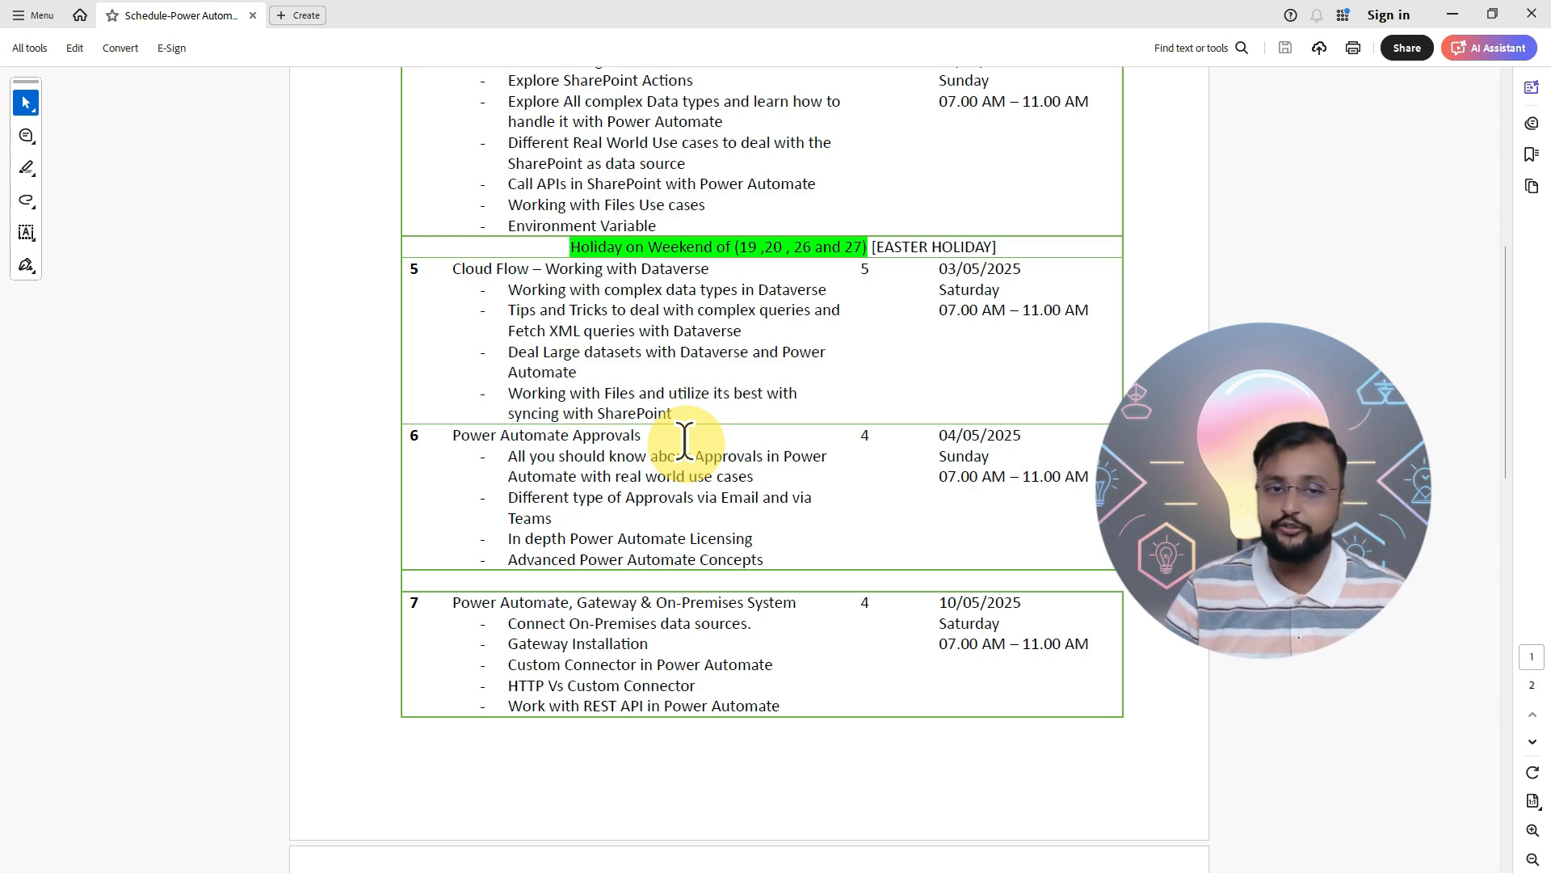
pyautogui.moveTo(562, 347)
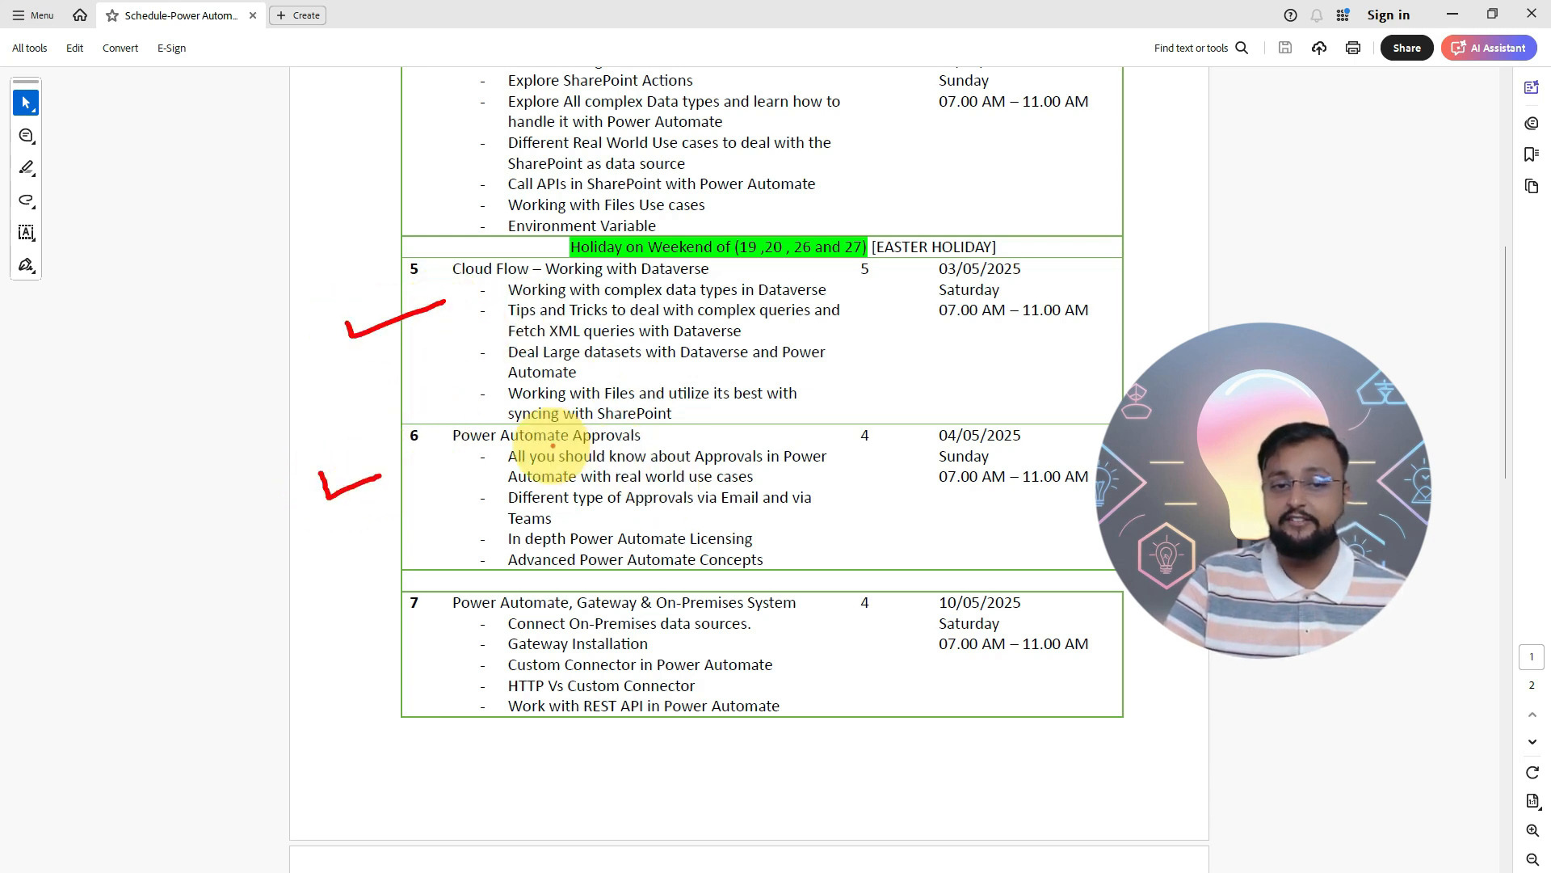
# - Erase the red ticks beside the Dataverse and Approvals sessions
pyautogui.moveTo(455, 433); pyautogui.dragTo(639, 444)
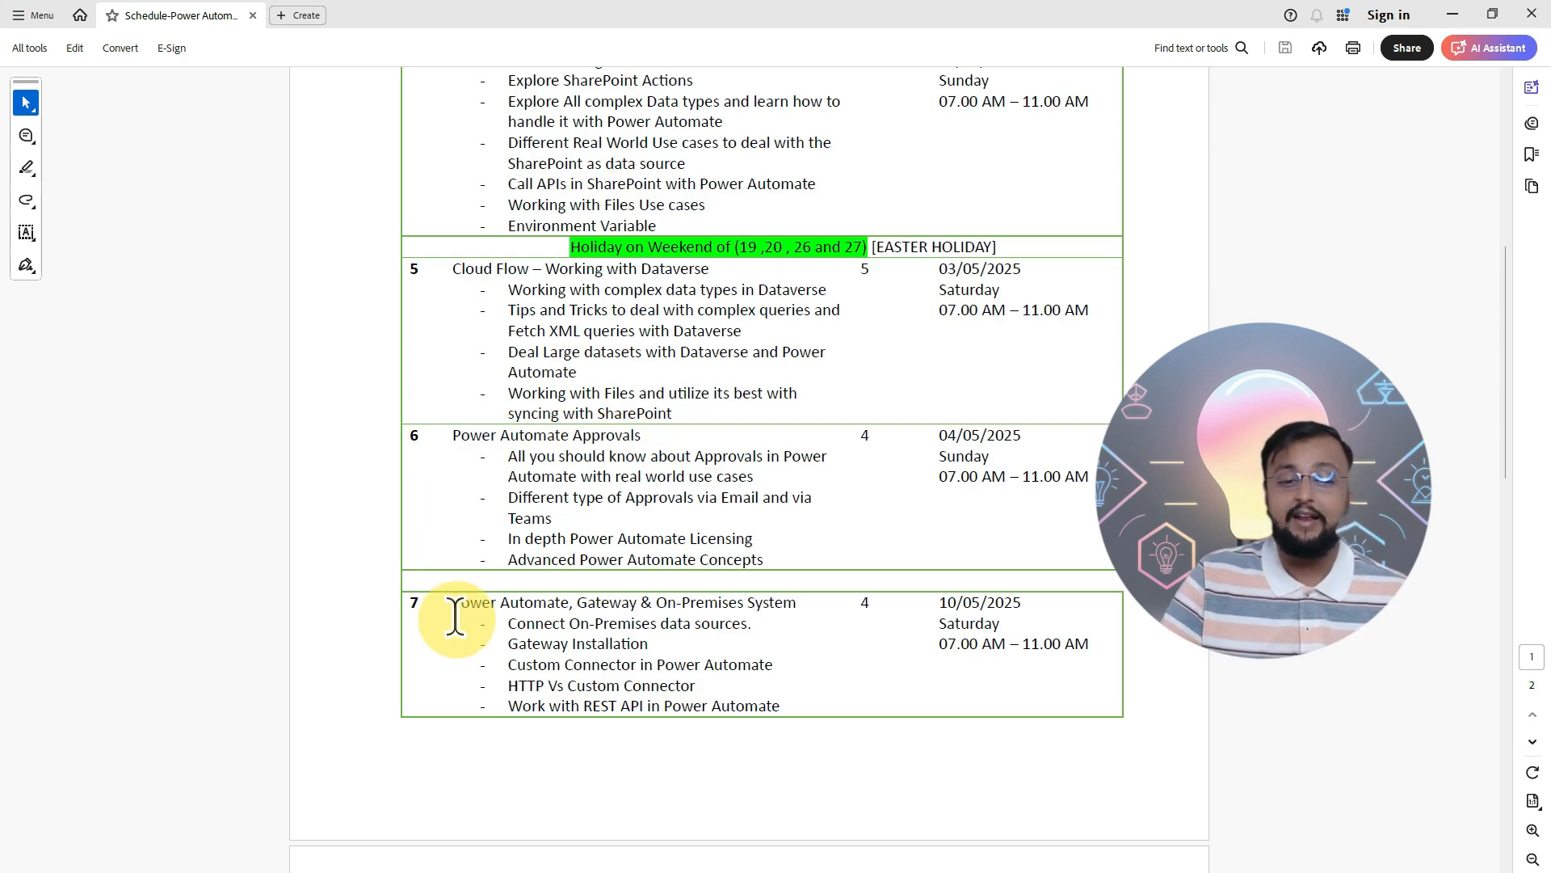
# - Scroll onto page 2 to show session 8 on Power Apps and Power BI, plus the footnotes
pyautogui.scroll(-3)
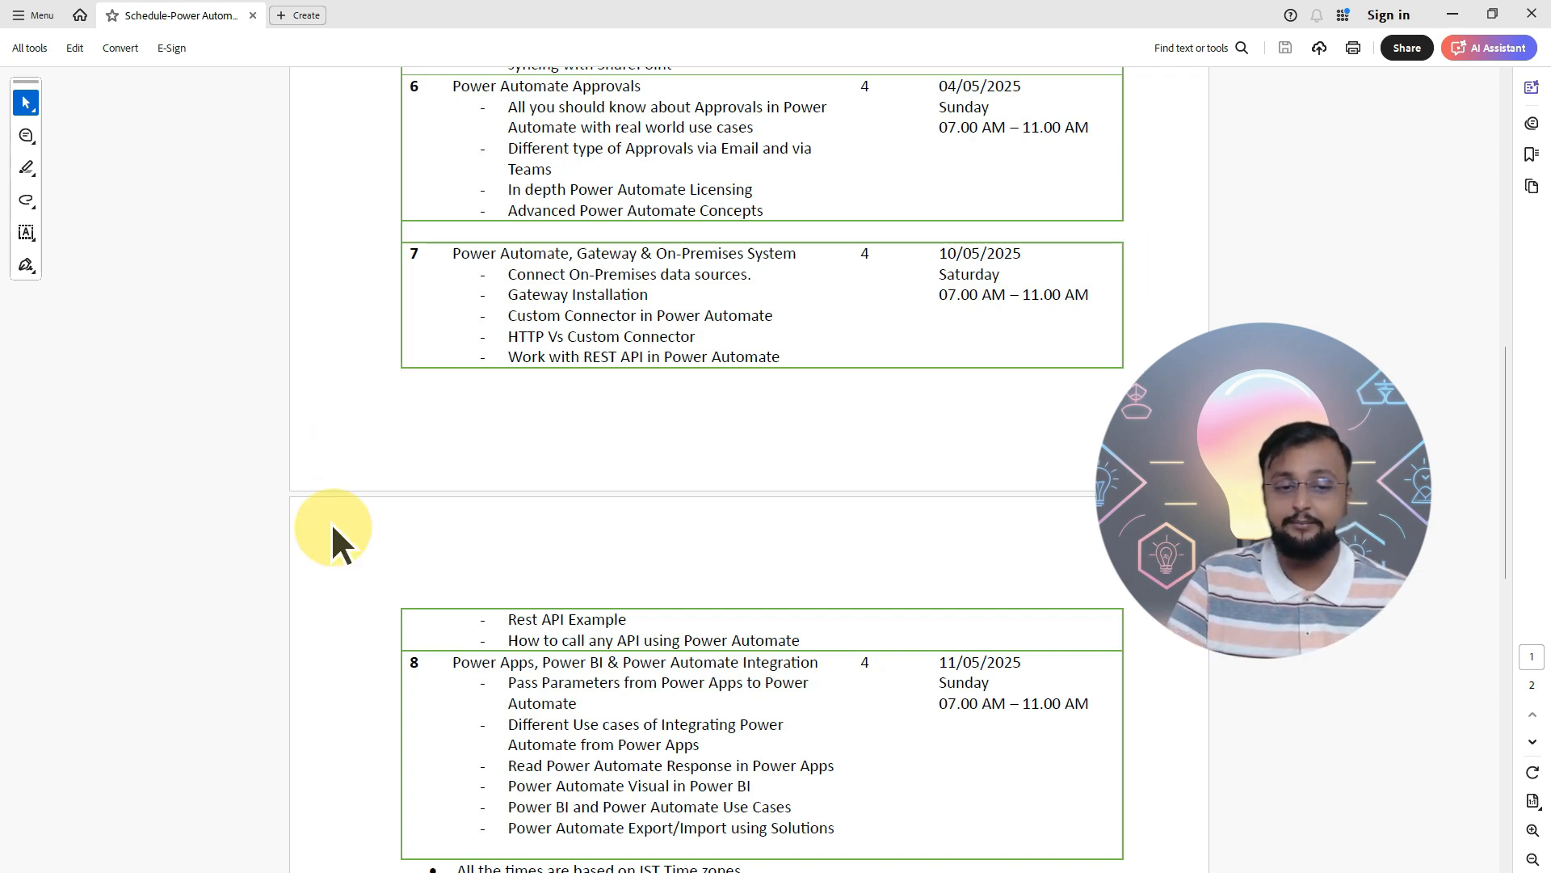
pyautogui.scroll(-3)
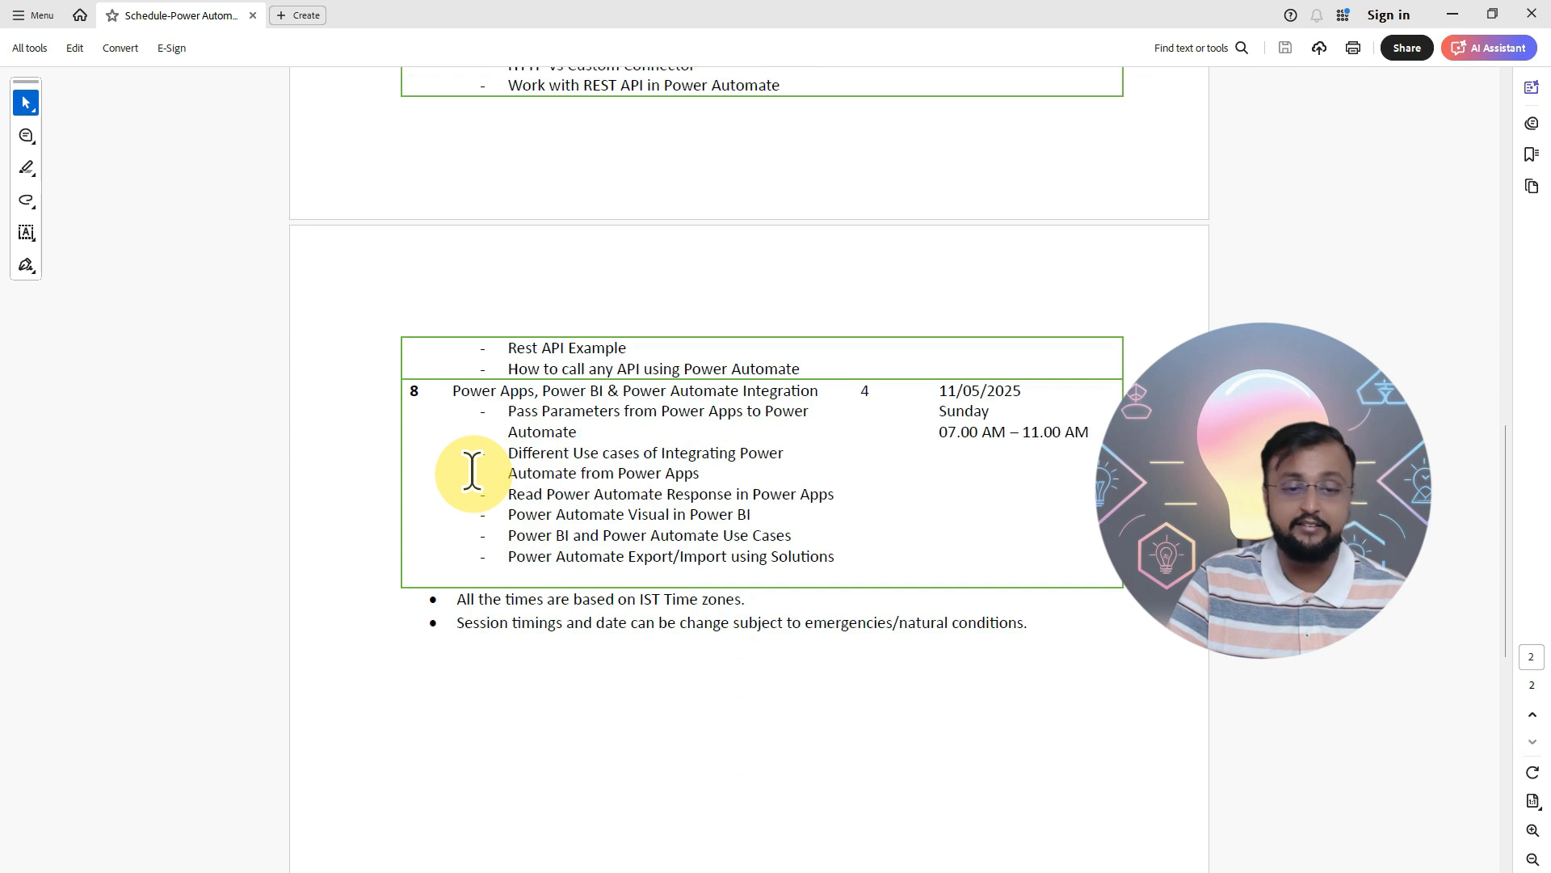